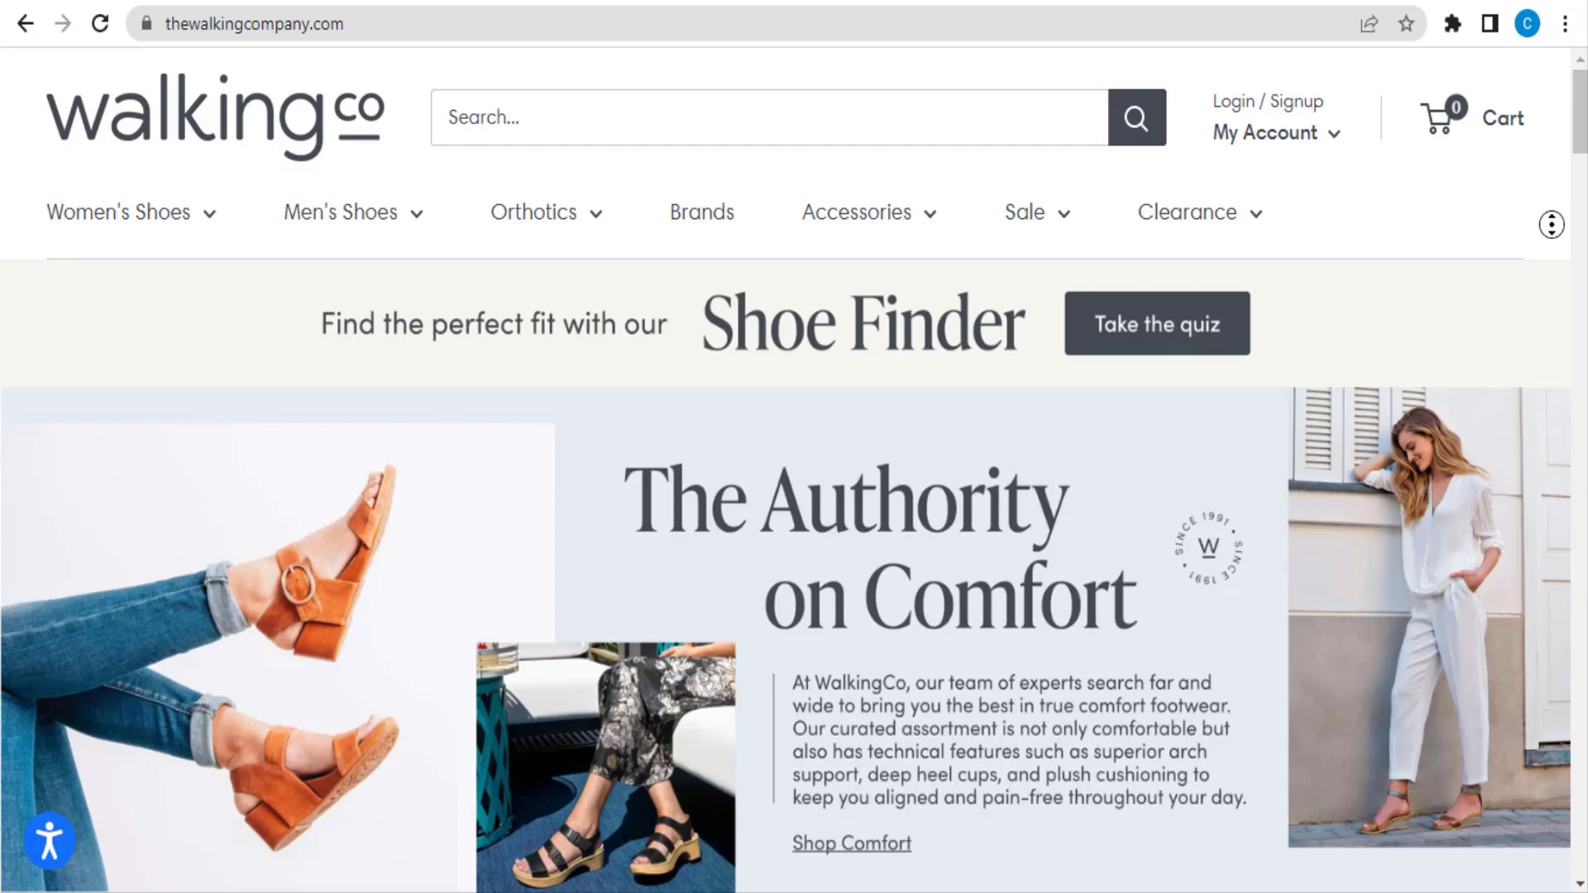
pyautogui.scroll(-3)
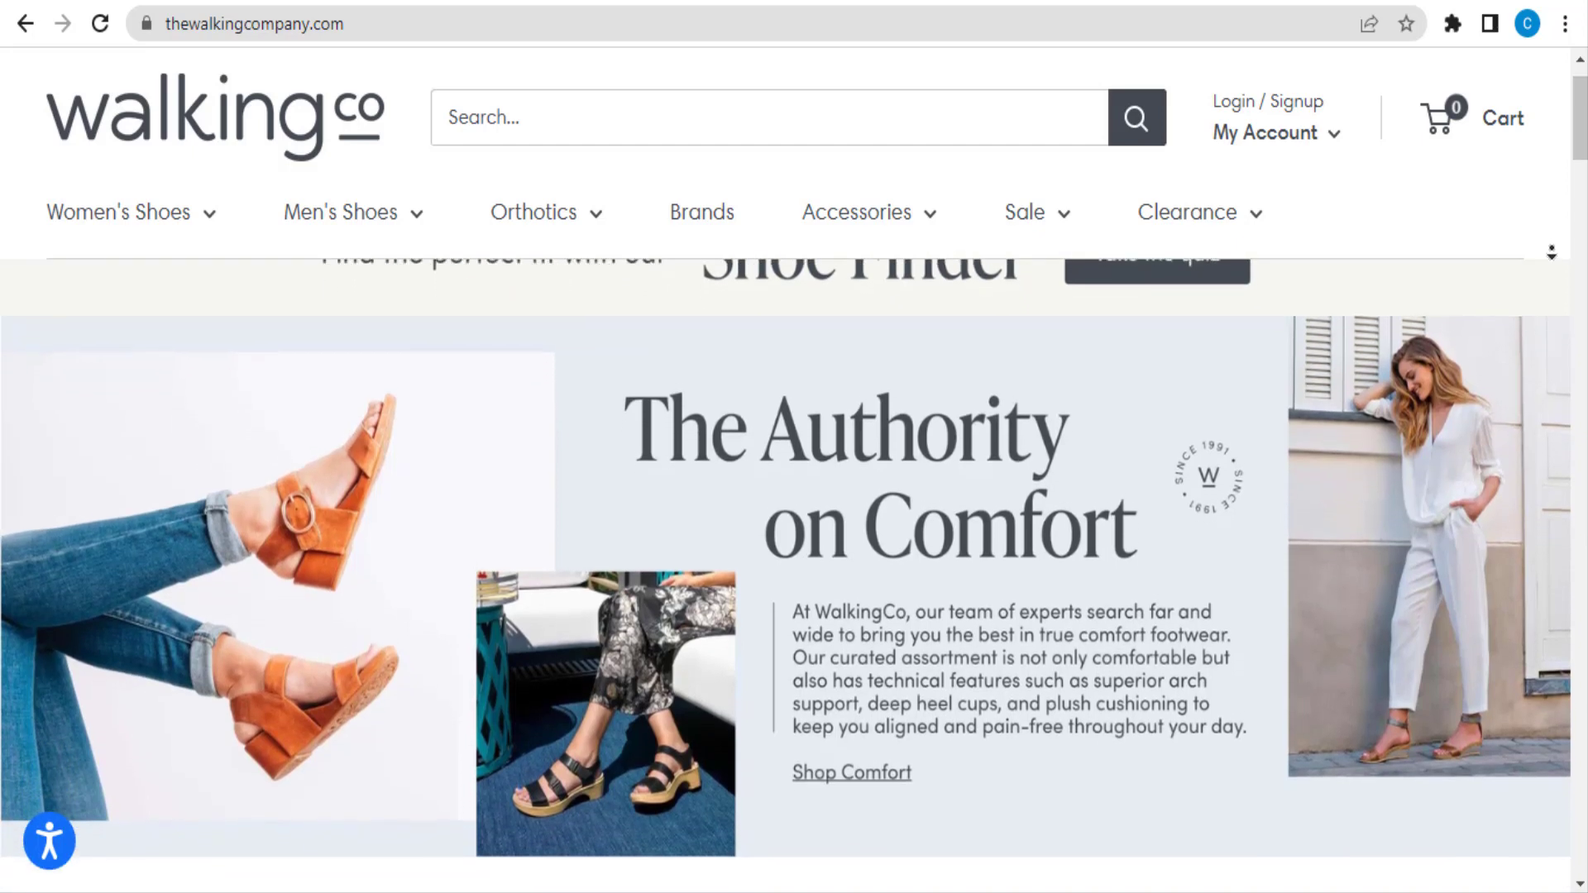
pyautogui.scroll(-3)
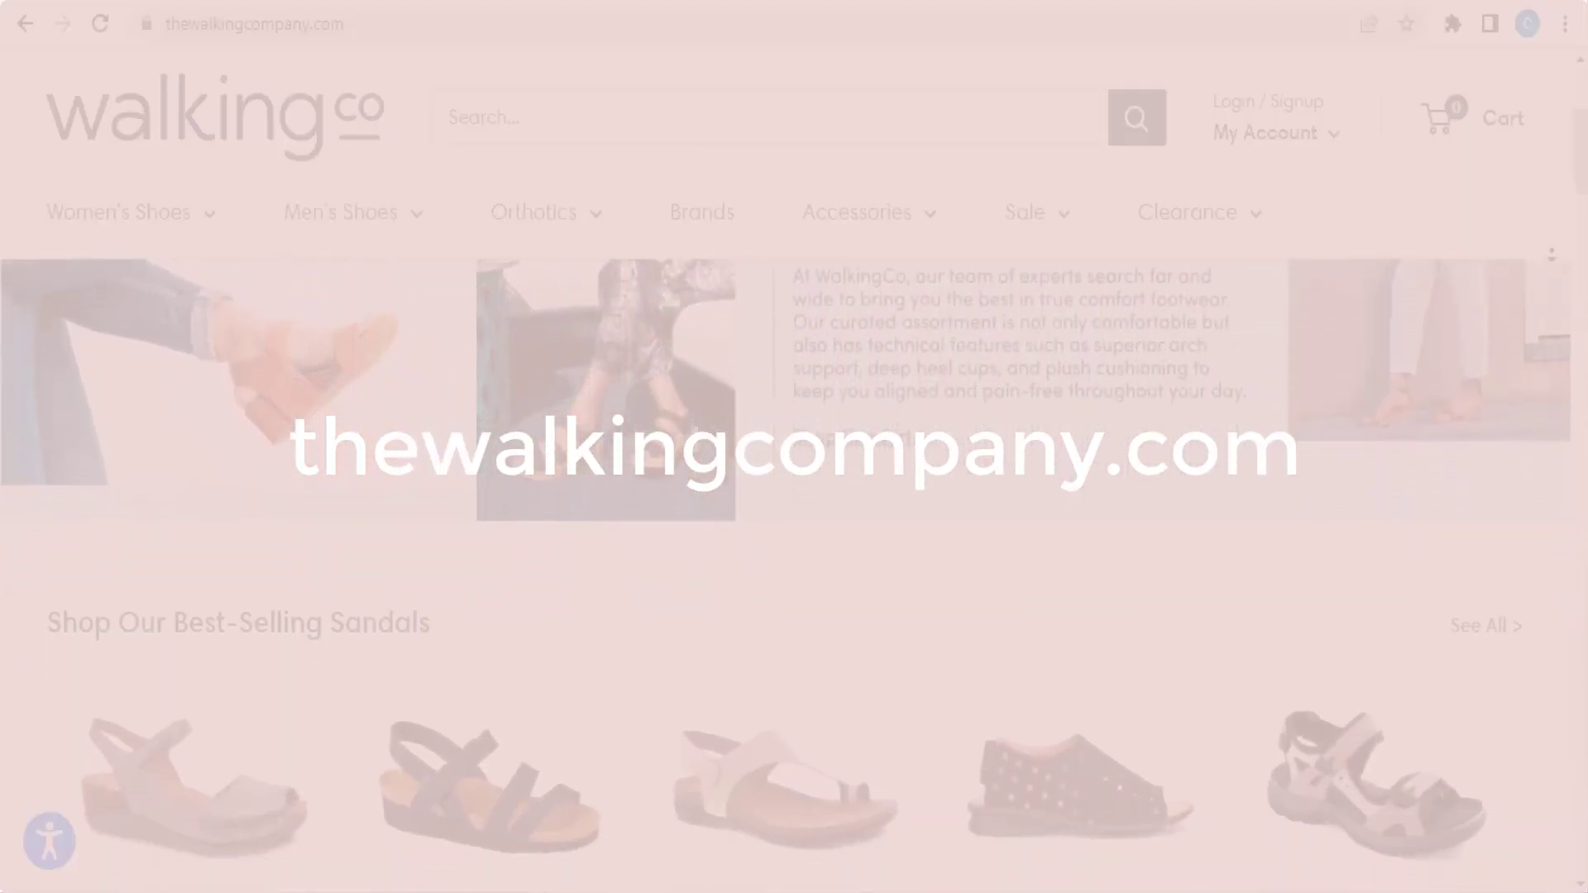
pyautogui.scroll(-3)
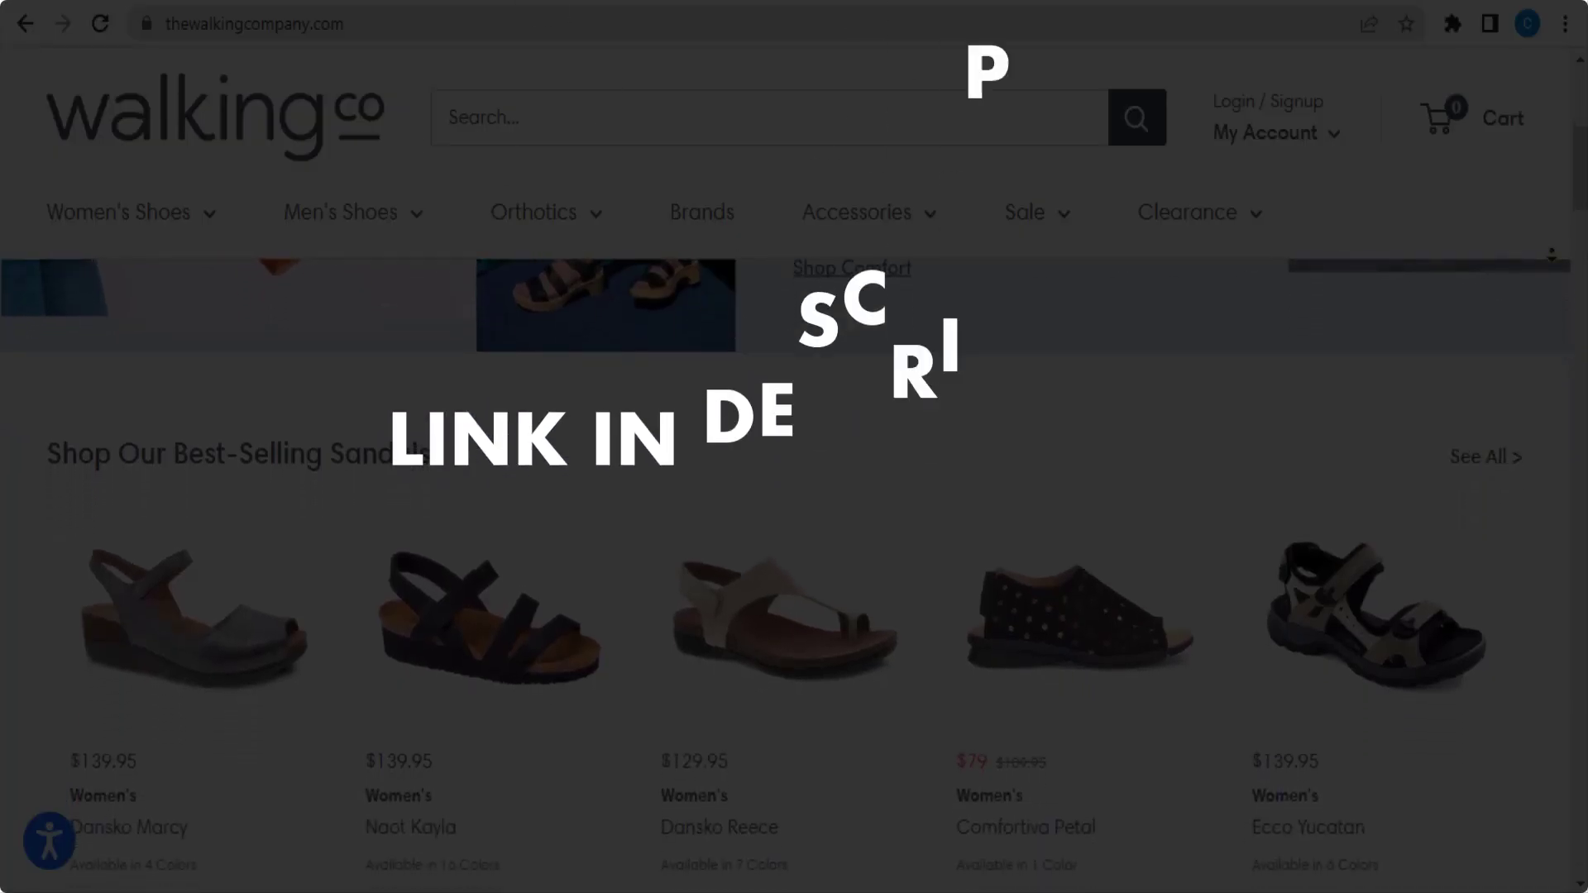
pyautogui.scroll(-3)
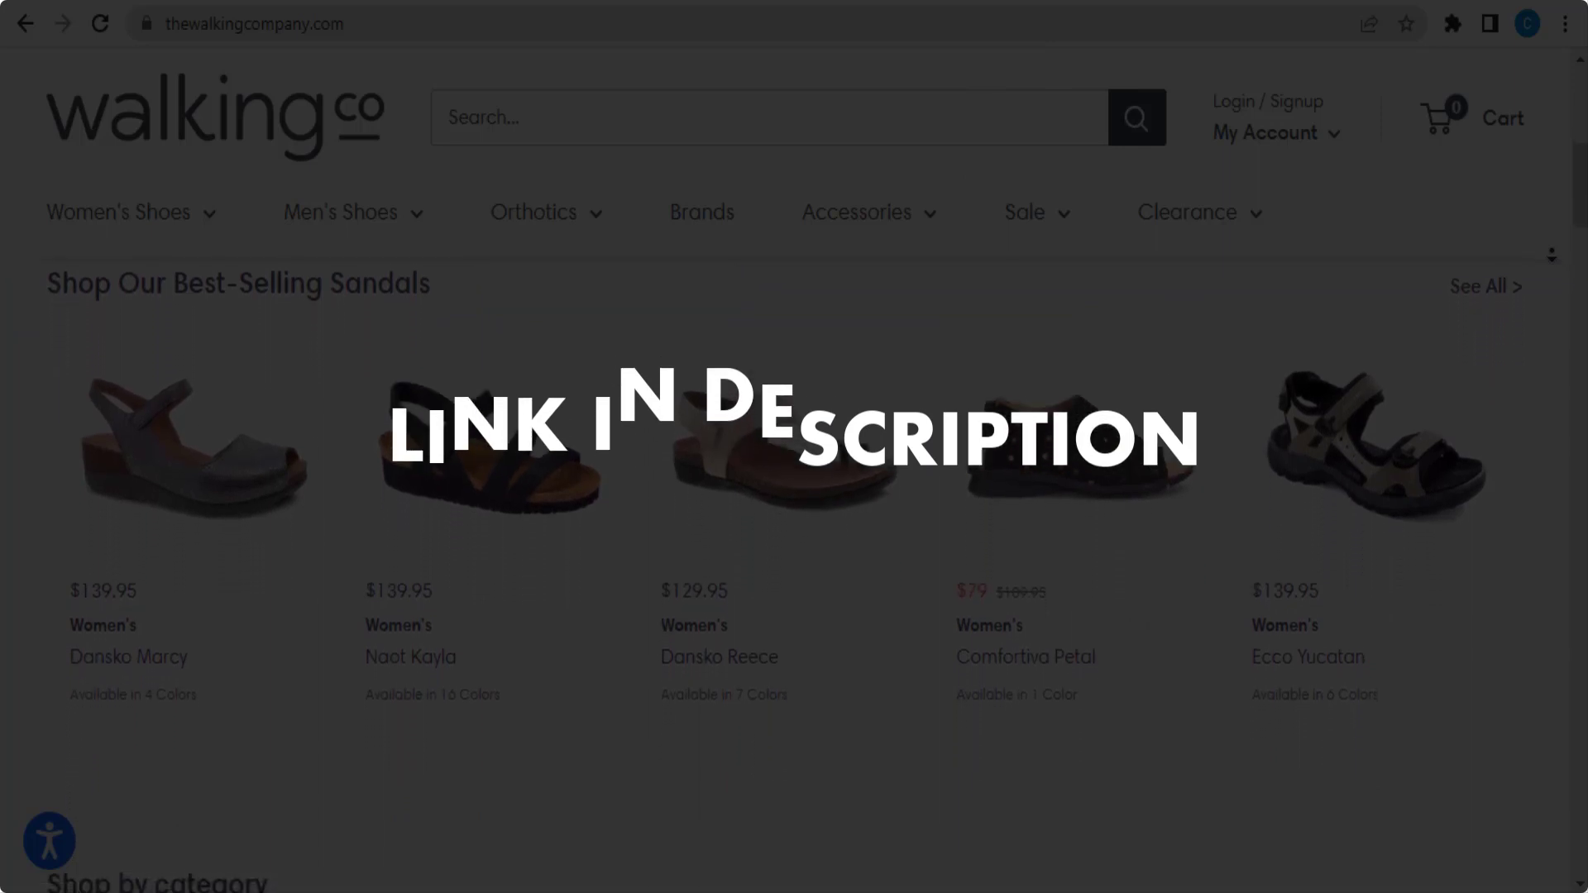
pyautogui.scroll(-3)
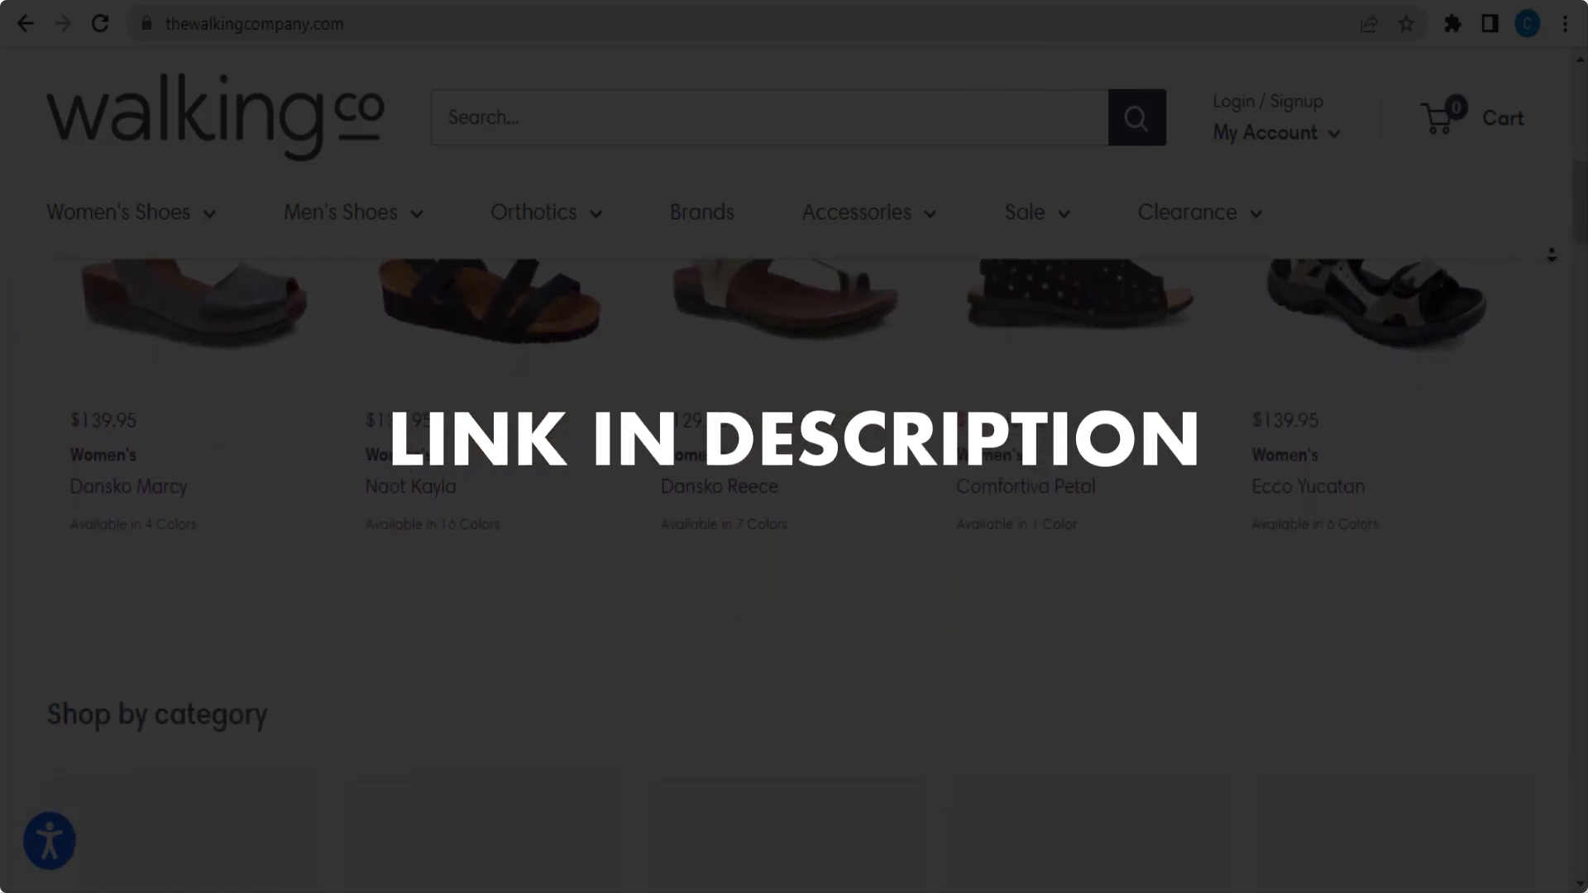
pyautogui.scroll(-3)
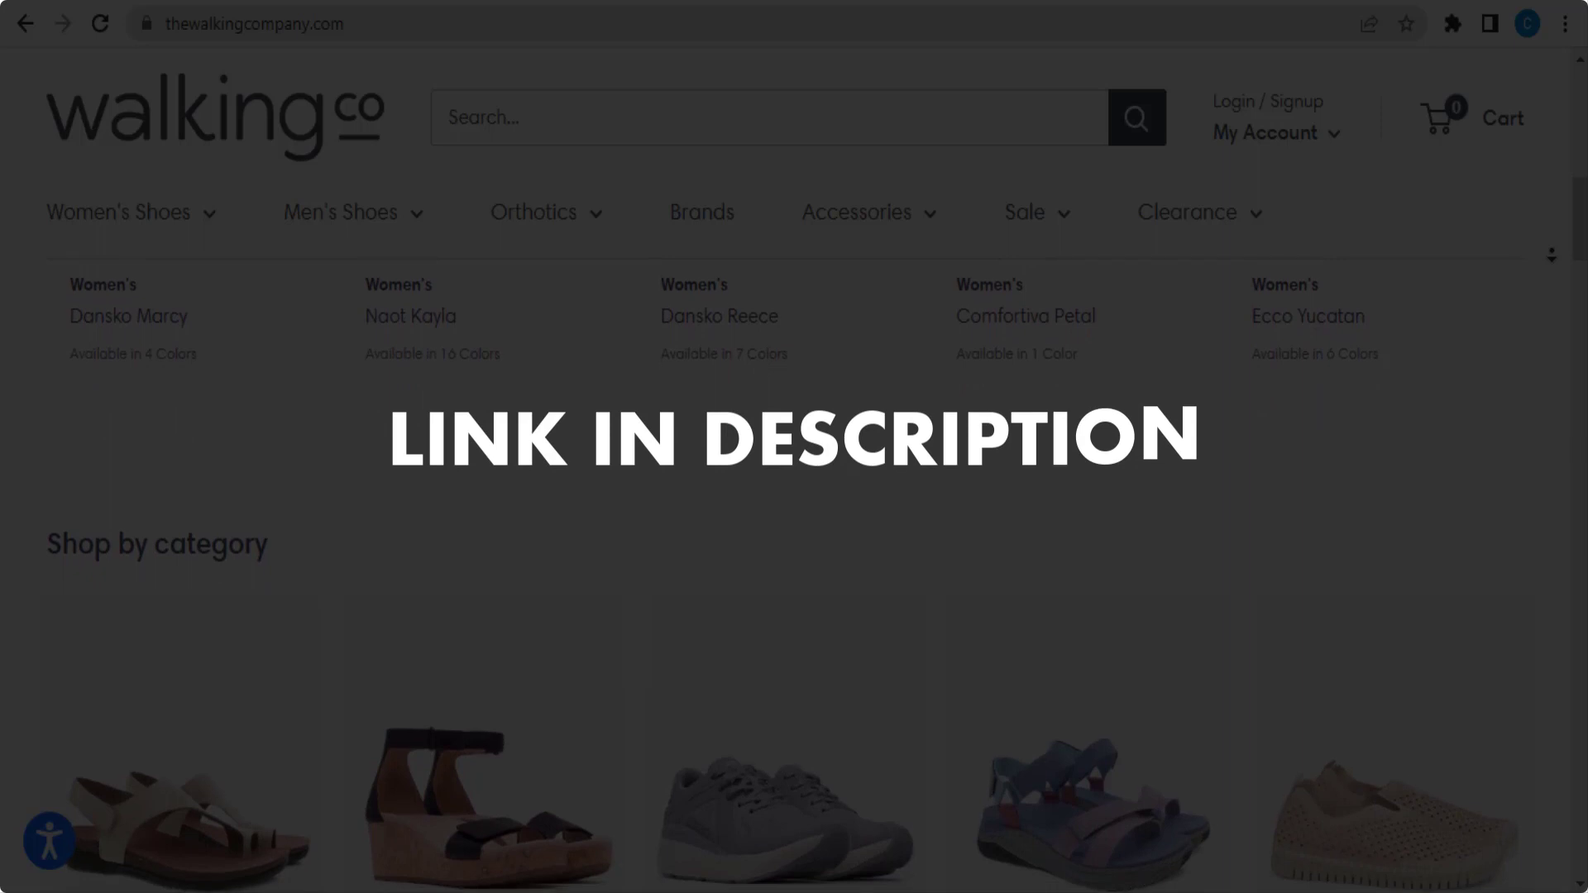
pyautogui.scroll(-3)
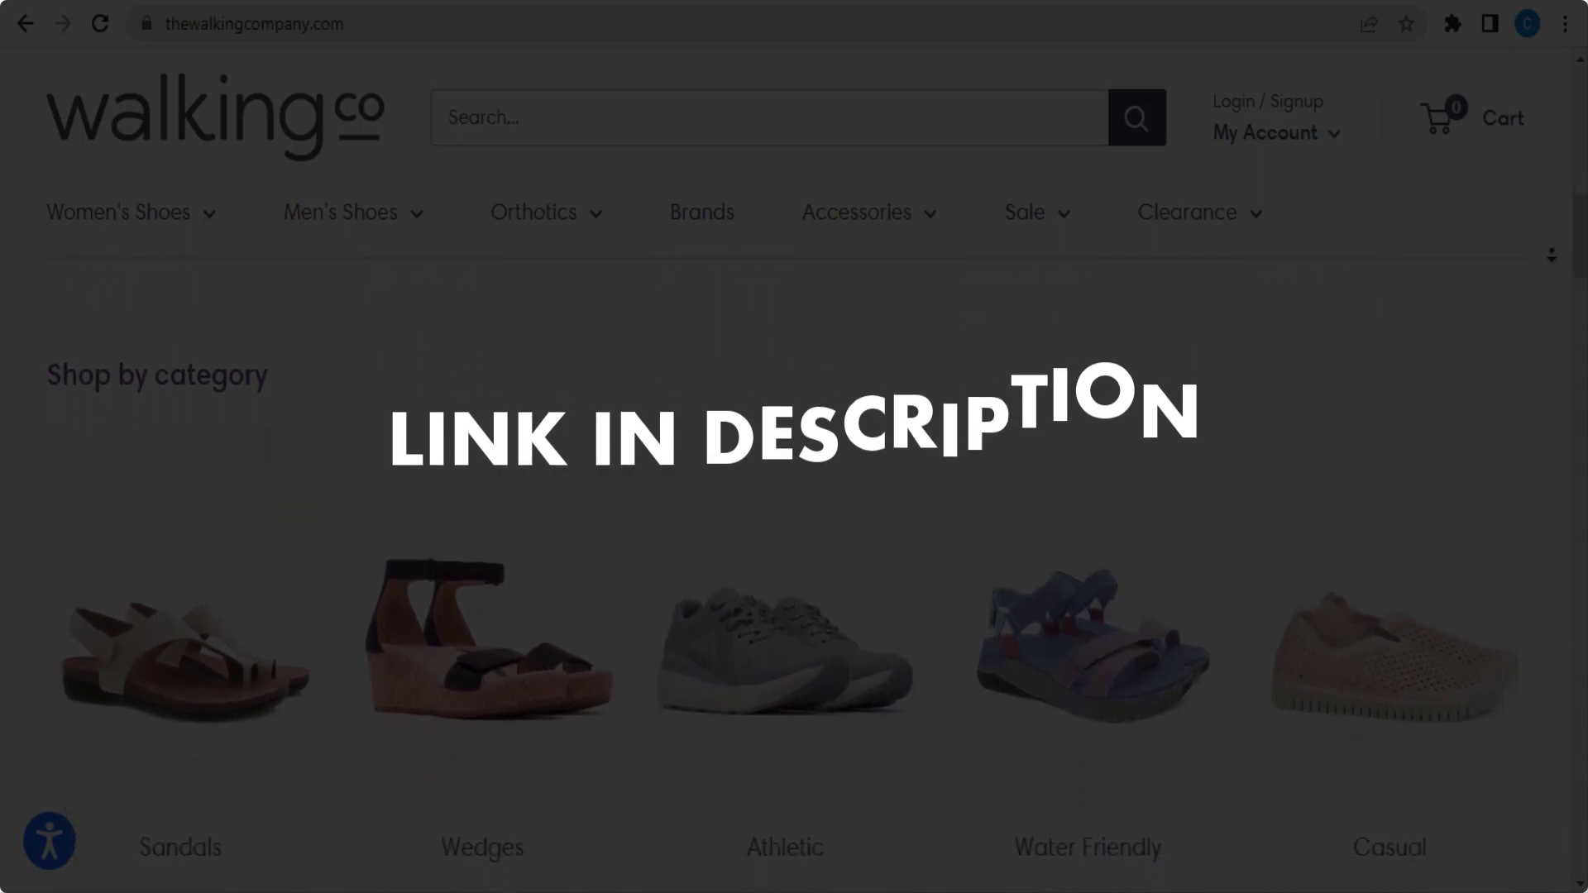
pyautogui.scroll(-3)
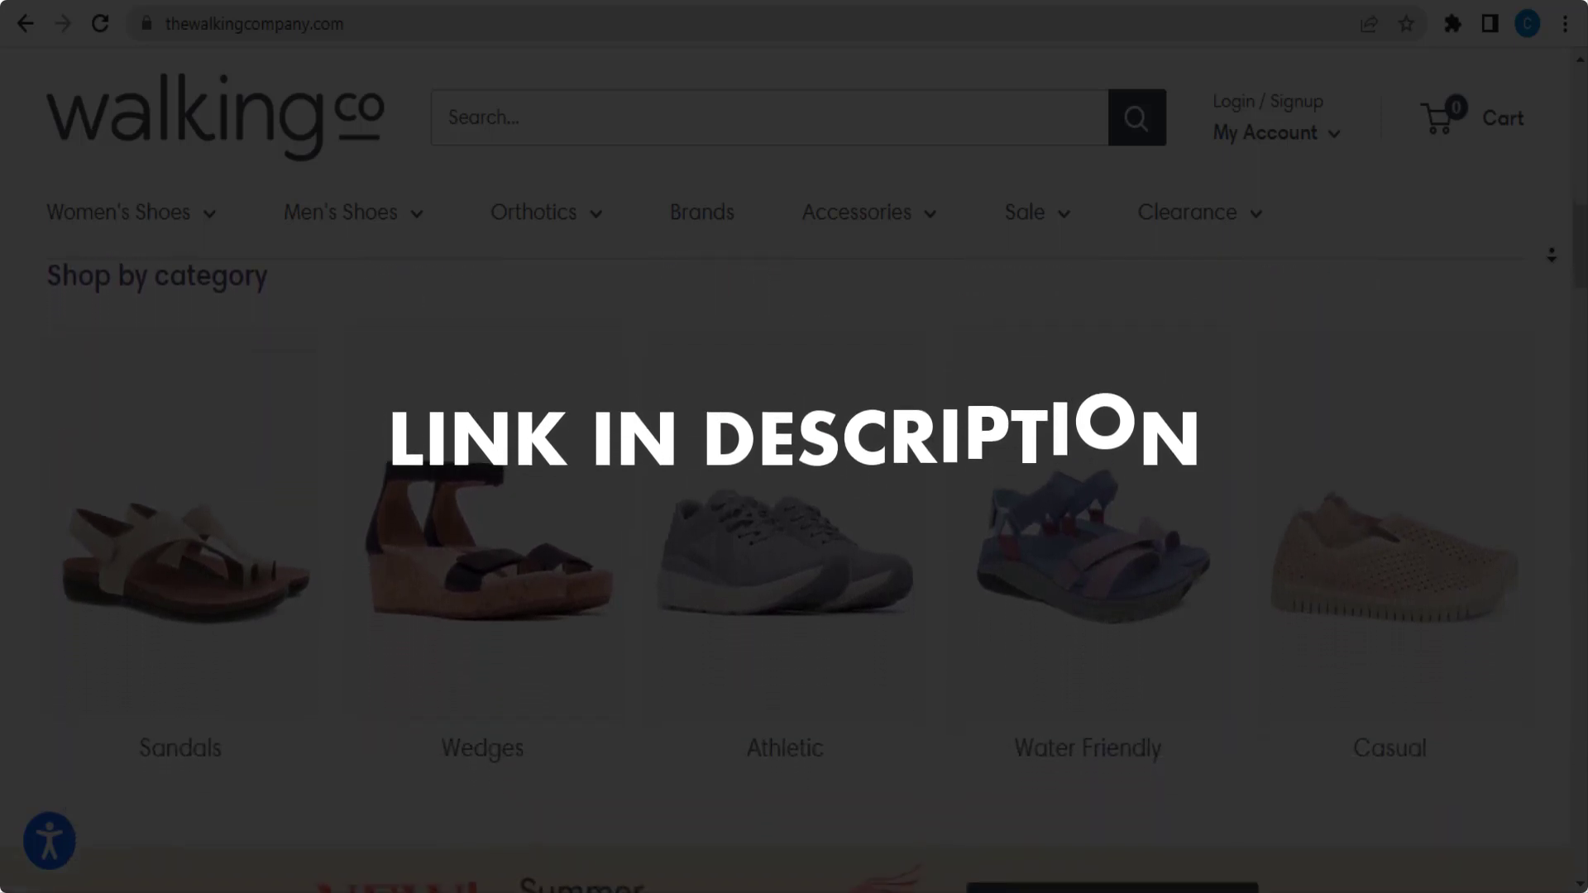